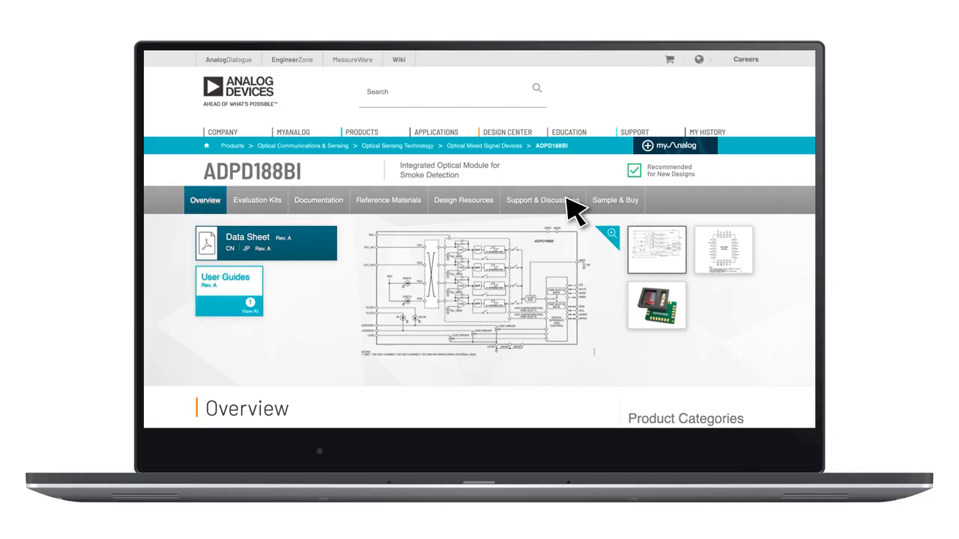
Launch Applications Wavetool.exe from the ADI_ApplicationsWaveTool-Rel3.5.0 folder under C:\Analog Devices.
{"action": "scroll", "scroll_direction": "down", "scroll_amount": 3}
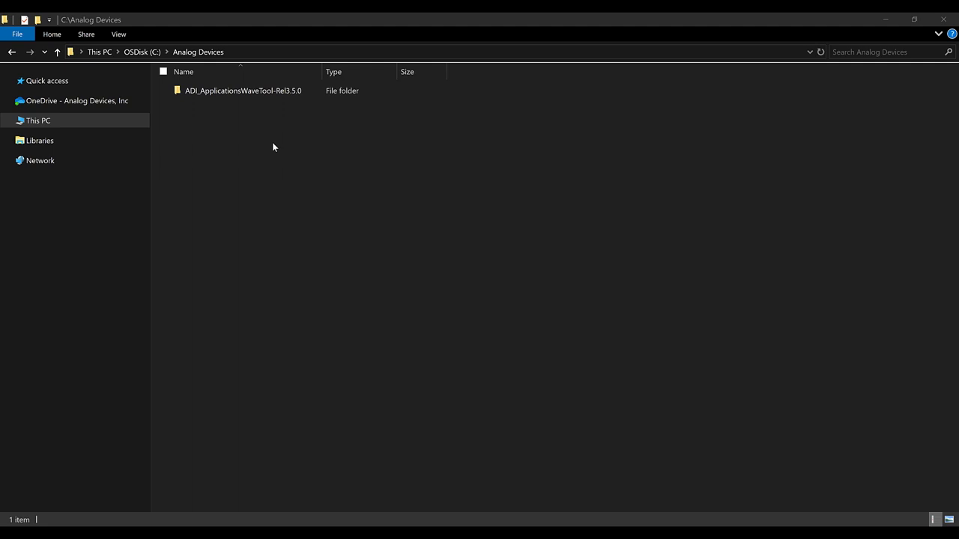
{"action": "left_click", "coordinate": [242, 90]}
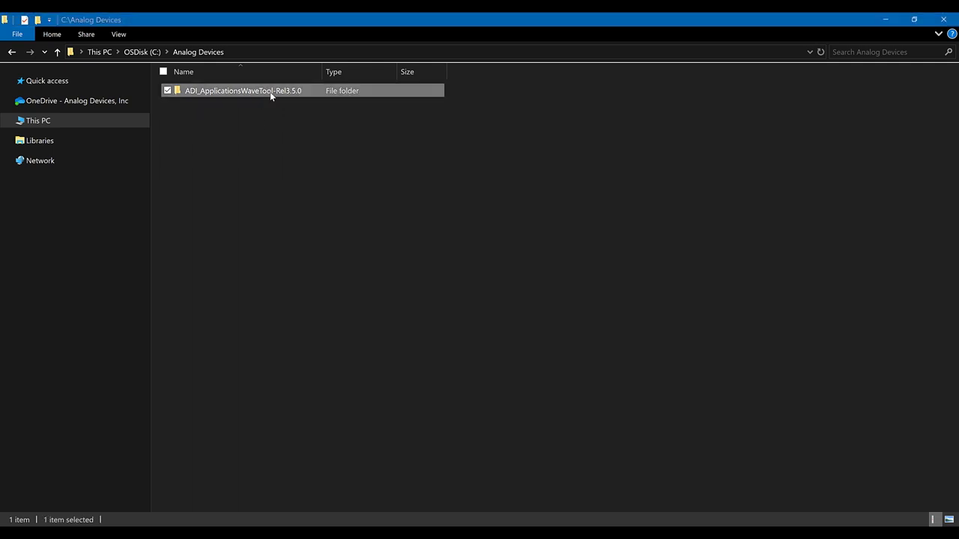
{"action": "double_click", "coordinate": [243, 91]}
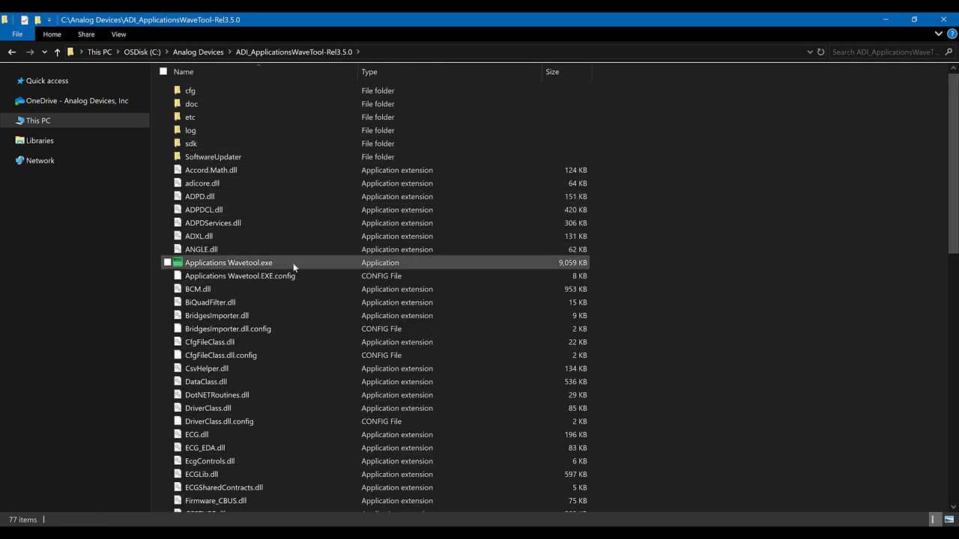
{"action": "double_click", "coordinate": [227, 262]}
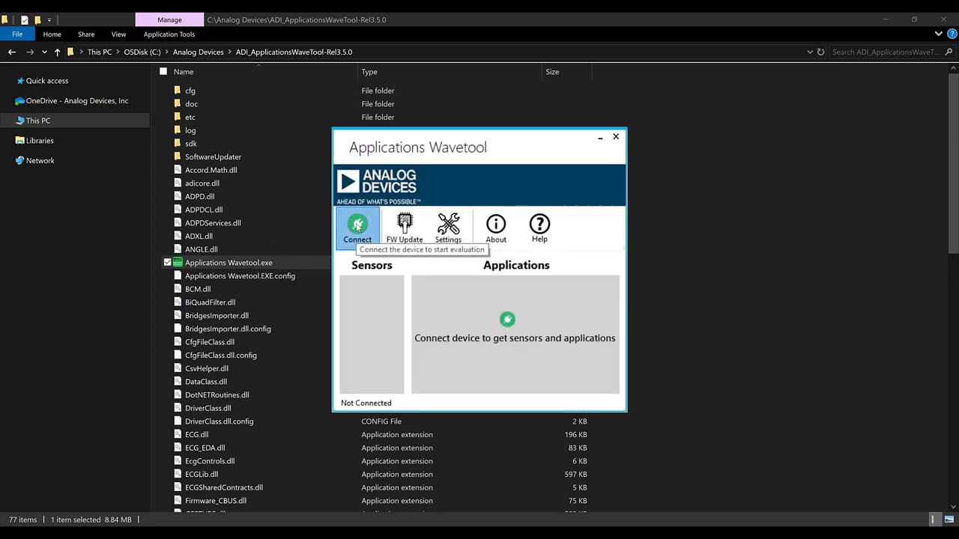
Connect to the EVAL-ADPD188BIZ-SK smoke sensor board over USB on COM4.
{"action": "left_click", "coordinate": [356, 226]}
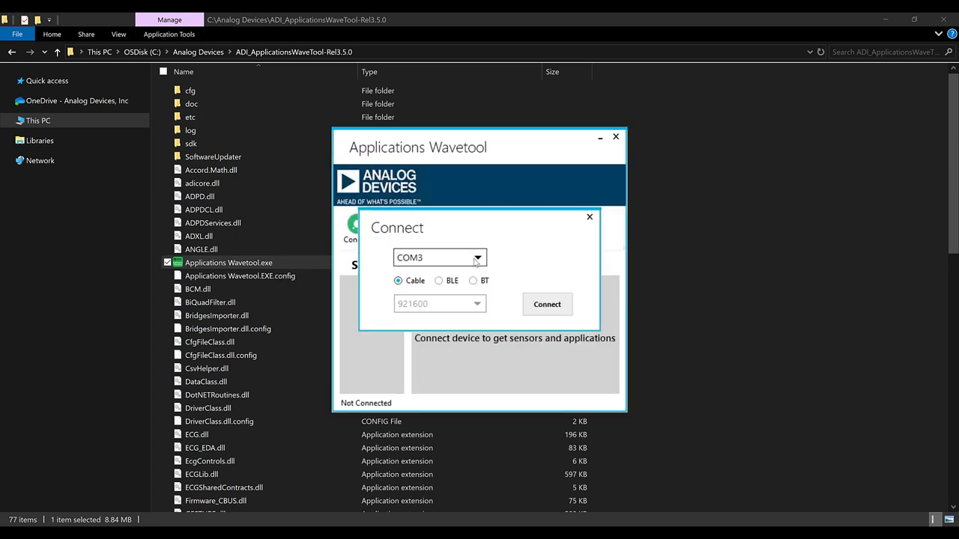
{"action": "left_click", "coordinate": [476, 257]}
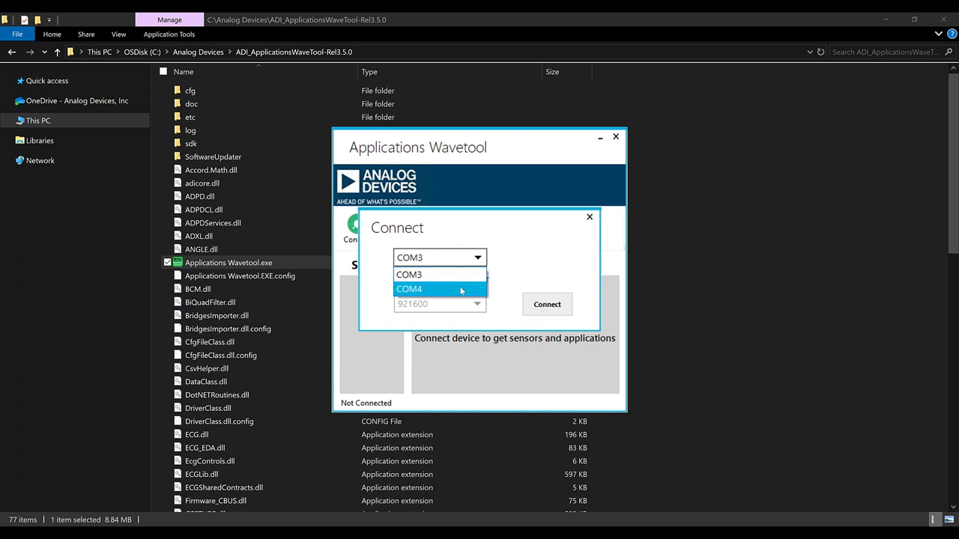
{"action": "left_click", "coordinate": [409, 289]}
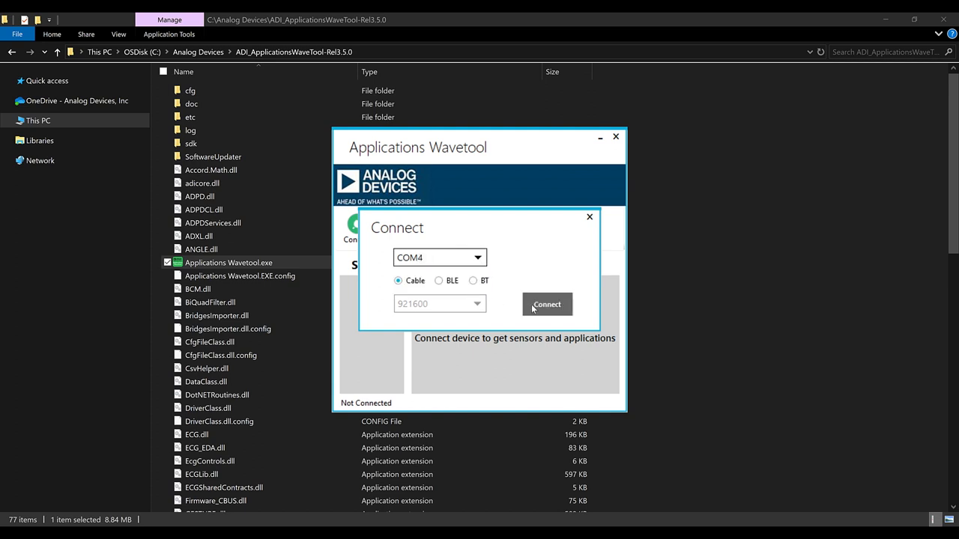
{"action": "left_click", "coordinate": [547, 304]}
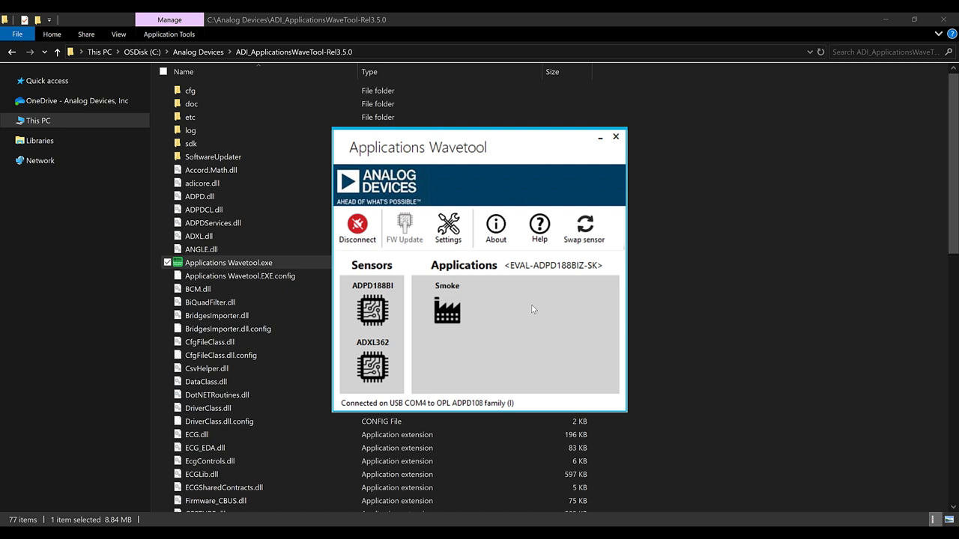
{"action": "mouse_move", "coordinate": [513, 309]}
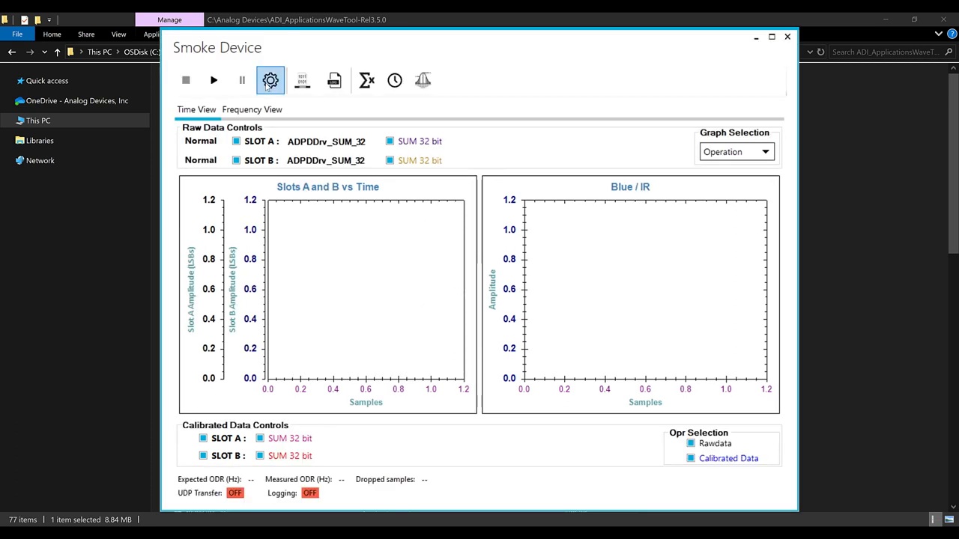
Load ADPD188BIZ_EVAL_default_r120519.dcfg from the cfg folder onto the smoke device via ADPD Config.
{"action": "left_click", "coordinate": [270, 81]}
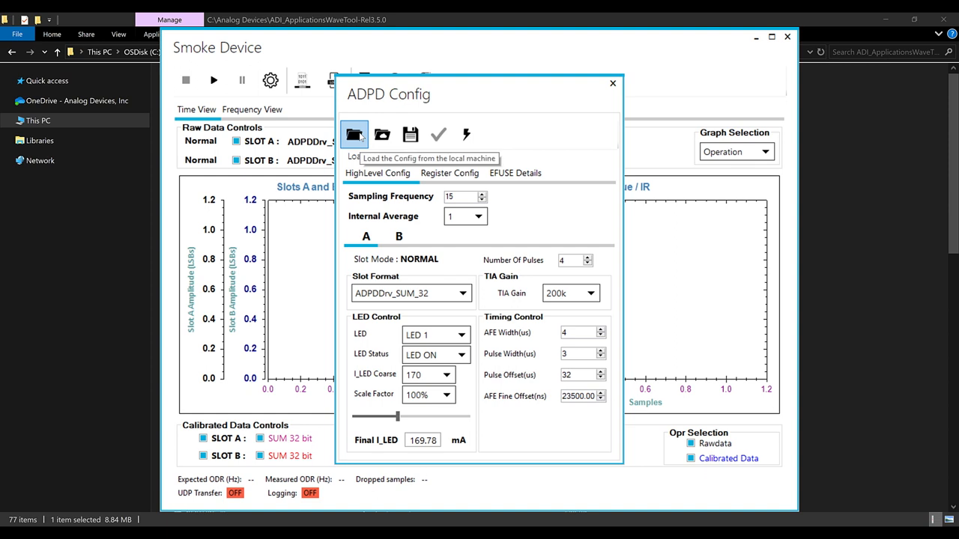
{"action": "left_click", "coordinate": [354, 135]}
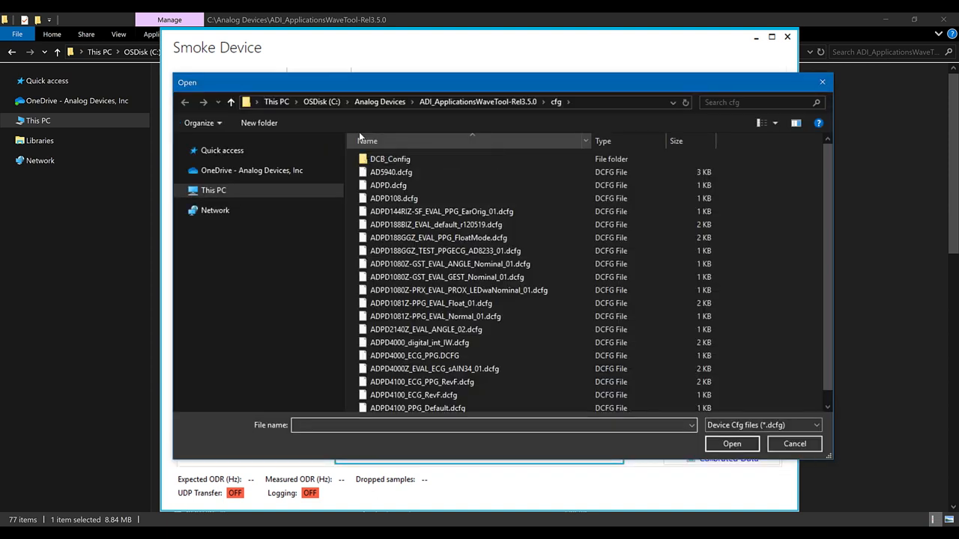
{"action": "left_click", "coordinate": [391, 172]}
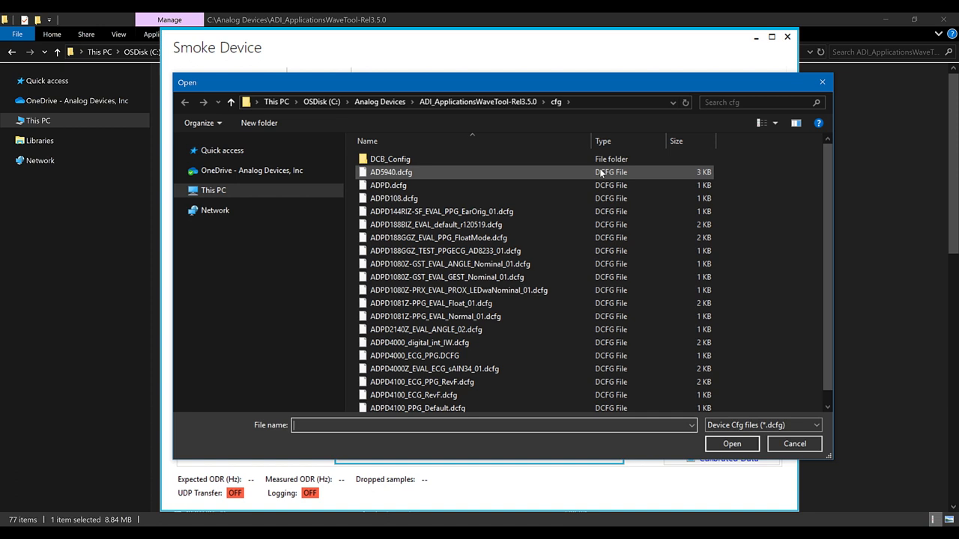
{"action": "left_click", "coordinate": [388, 186]}
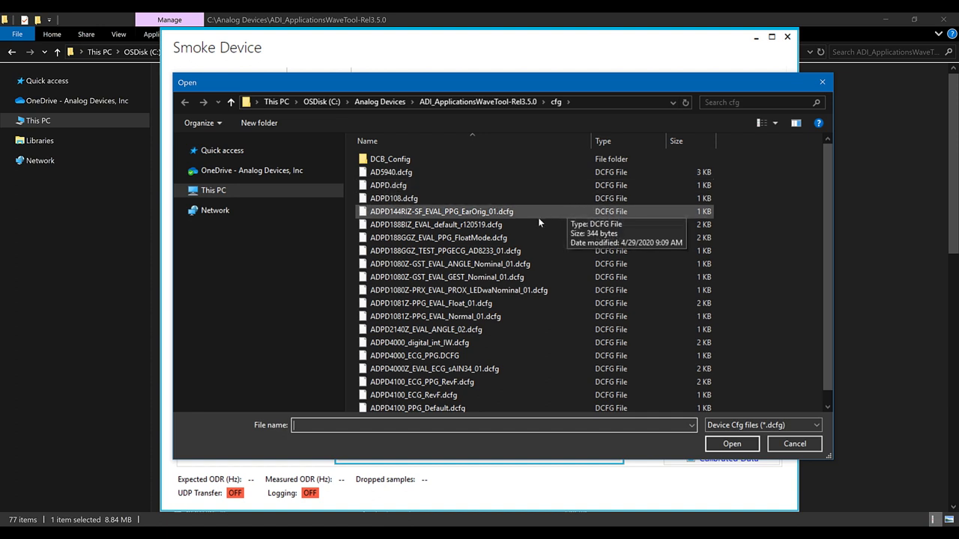
{"action": "left_click", "coordinate": [436, 224]}
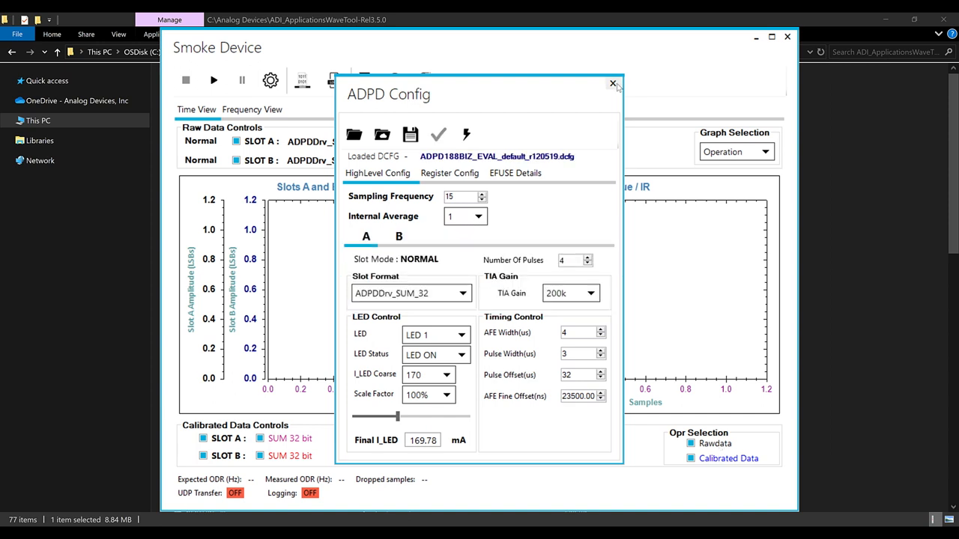
{"action": "left_click", "coordinate": [612, 84]}
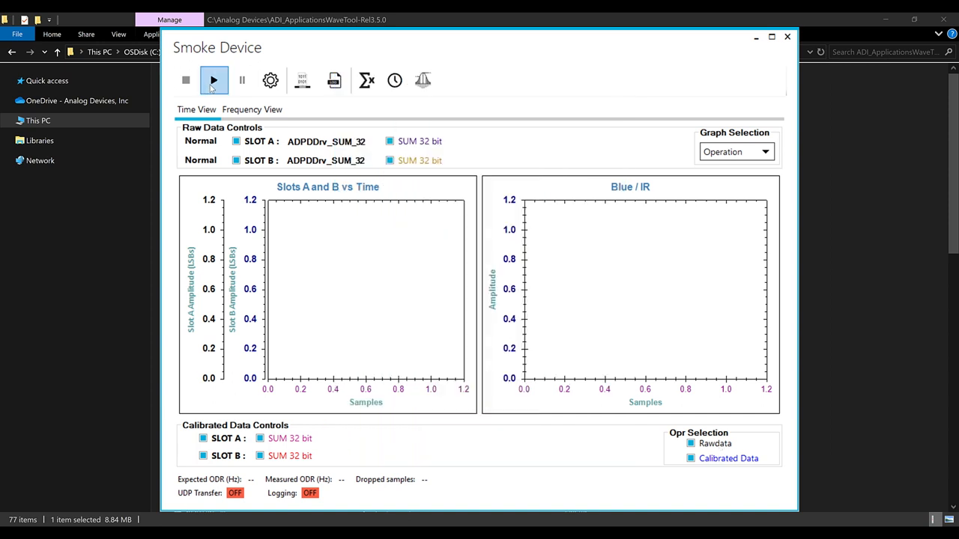
{"action": "mouse_move", "coordinate": [213, 81]}
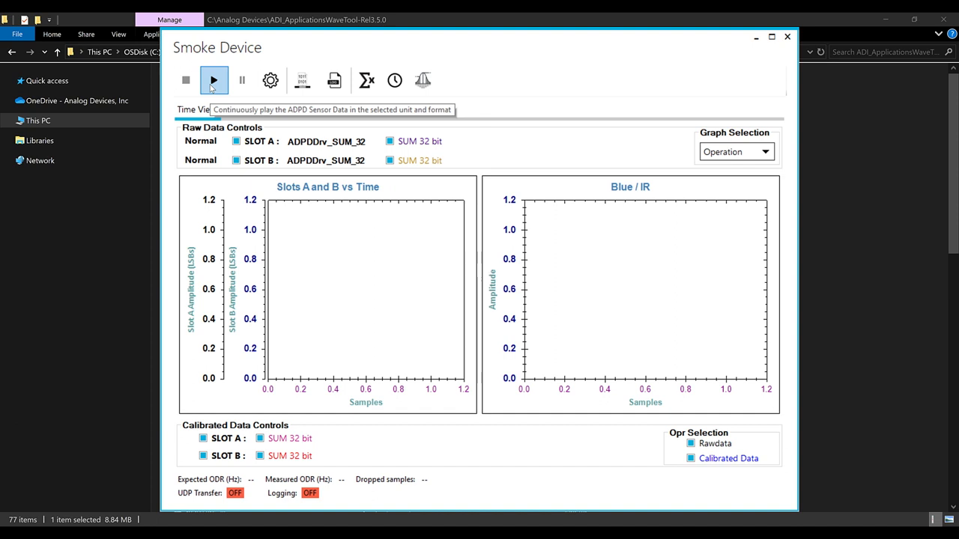
Start continuous capture so the Slot A/B and Blue/IR graphs plot live data.
{"action": "left_click", "coordinate": [213, 80]}
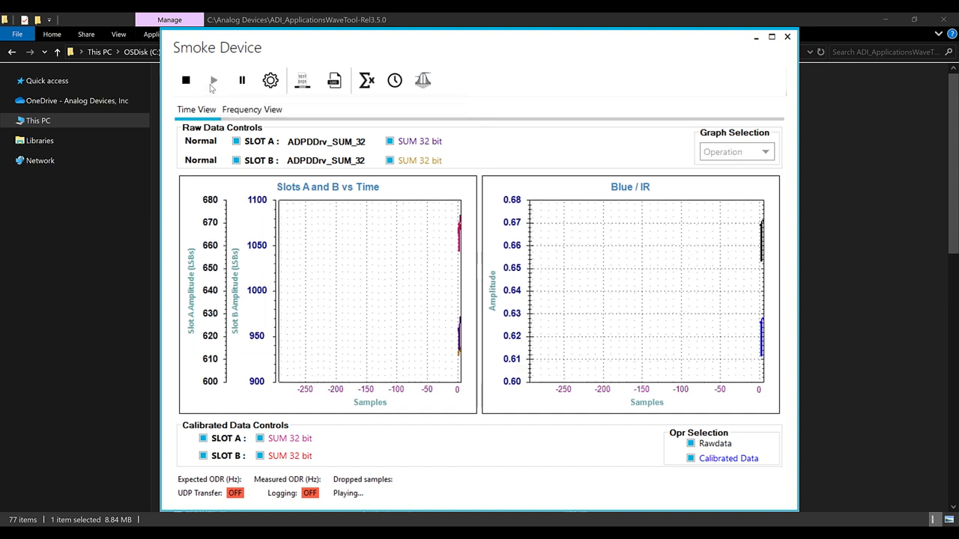